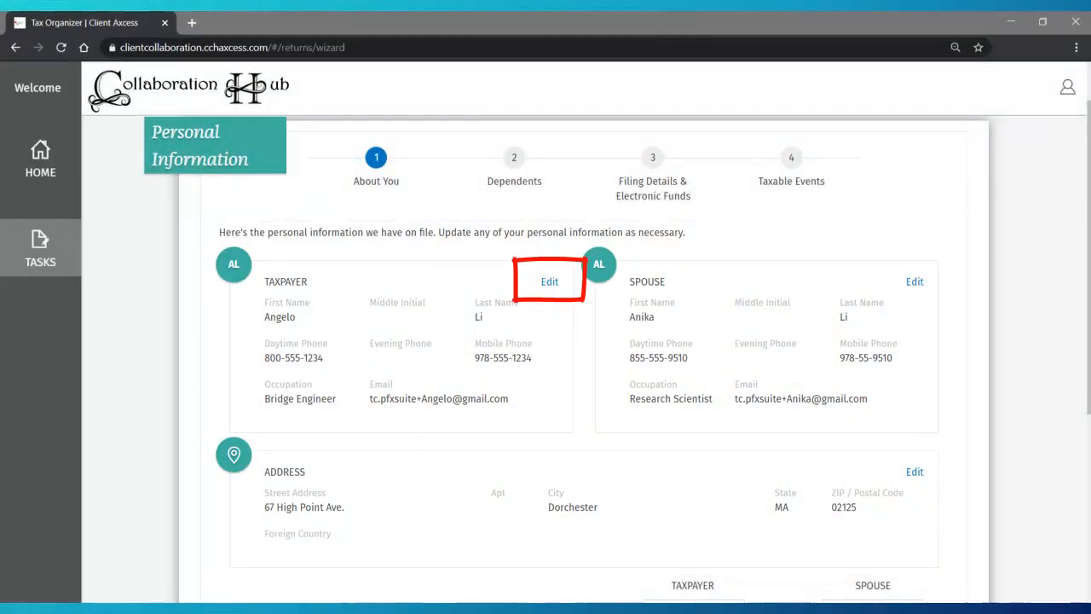
pyautogui.click(549, 282)
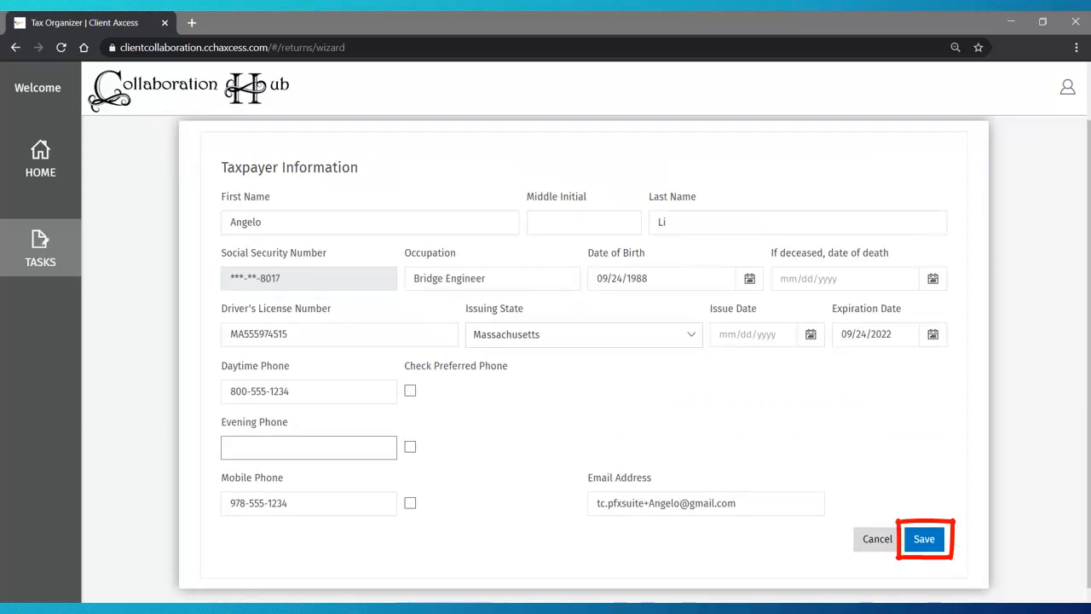
pyautogui.click(924, 538)
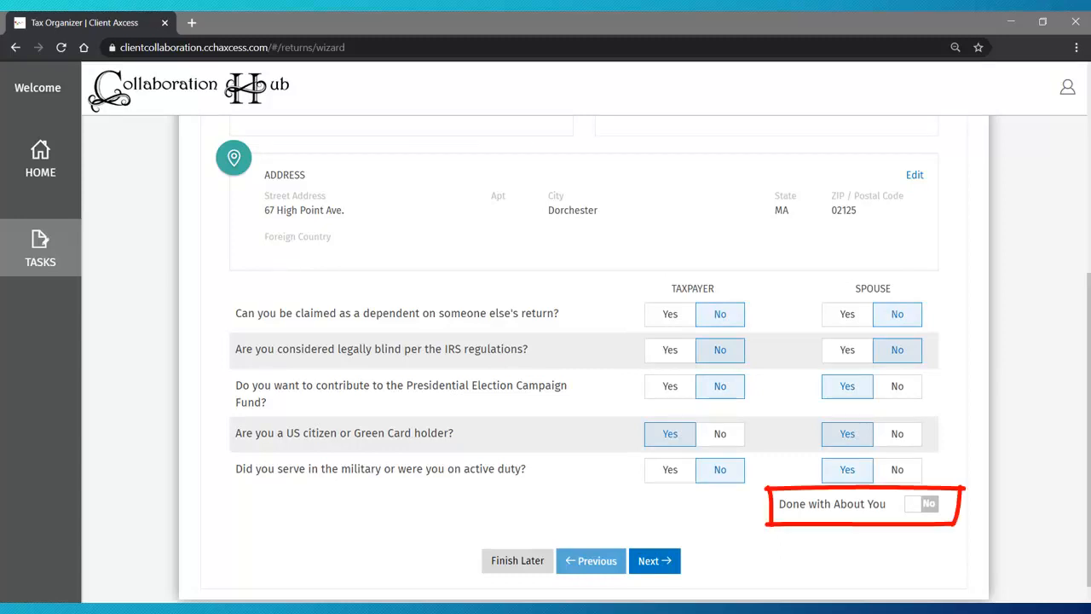
pyautogui.click(913, 503)
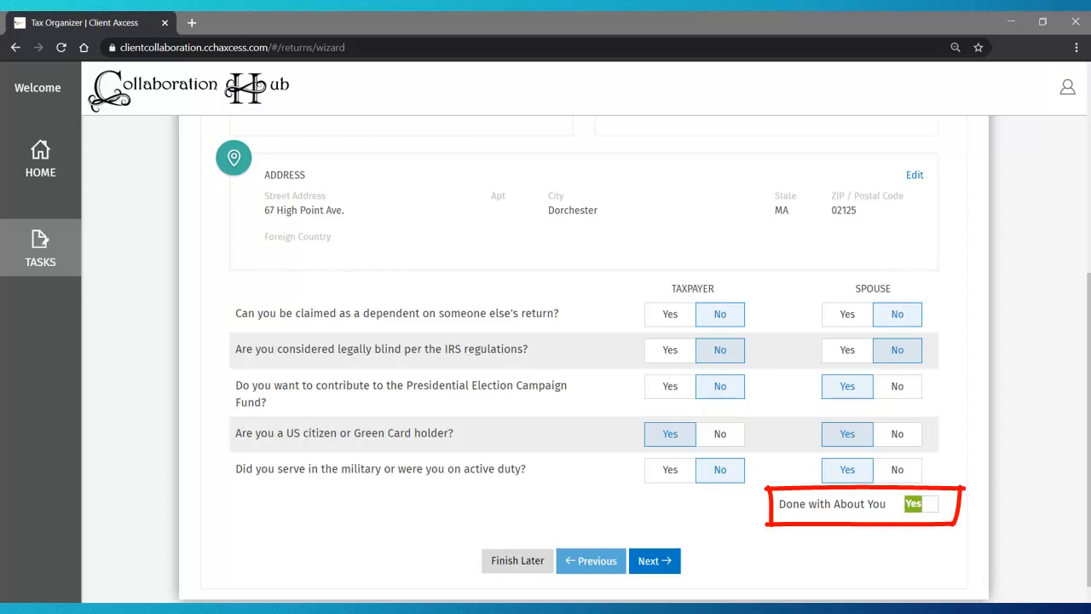